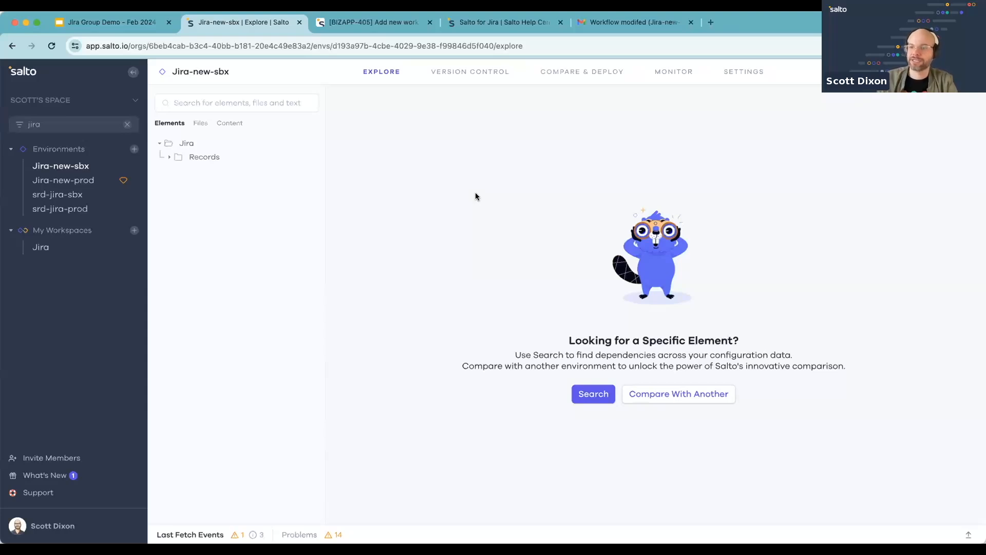
mouse_move(698, 170)
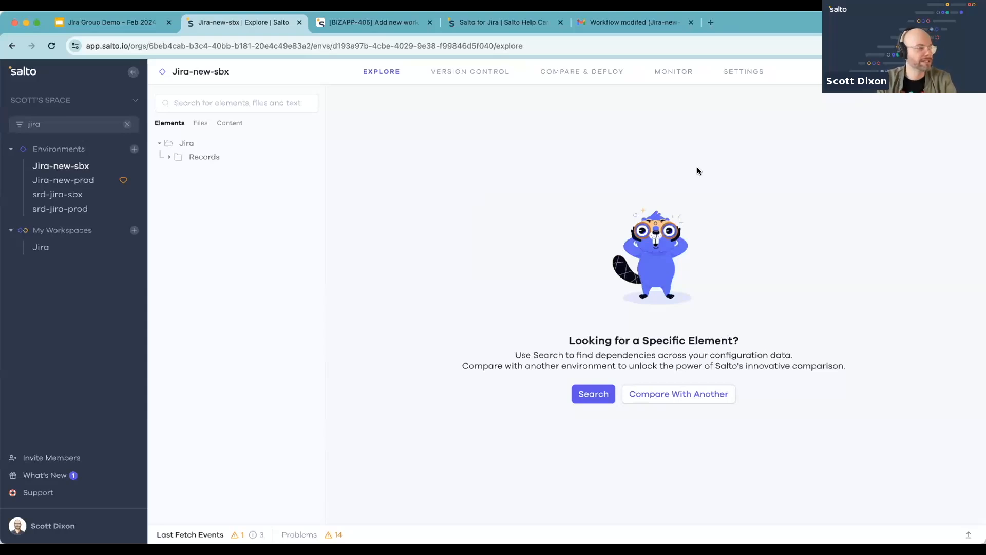
mouse_move(932, 436)
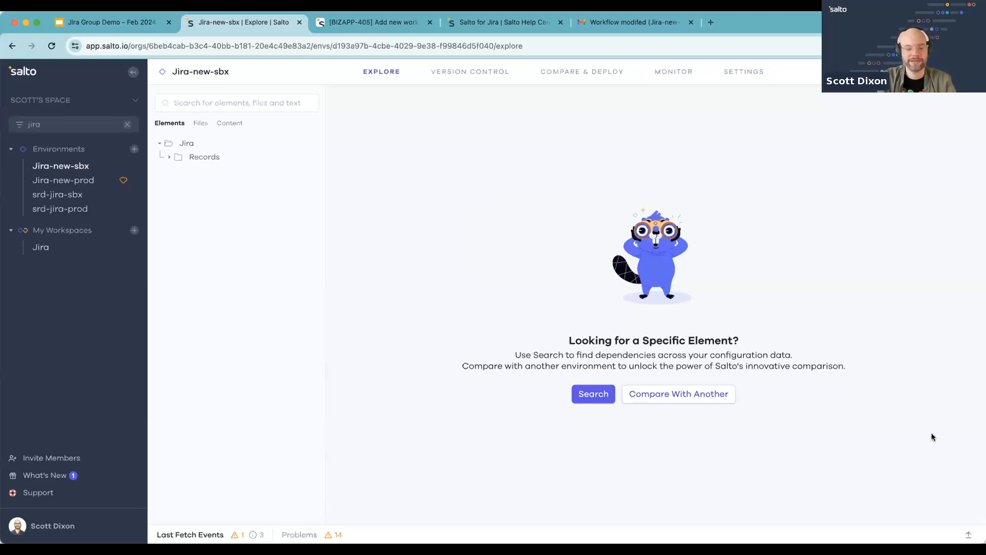
mouse_move(957, 440)
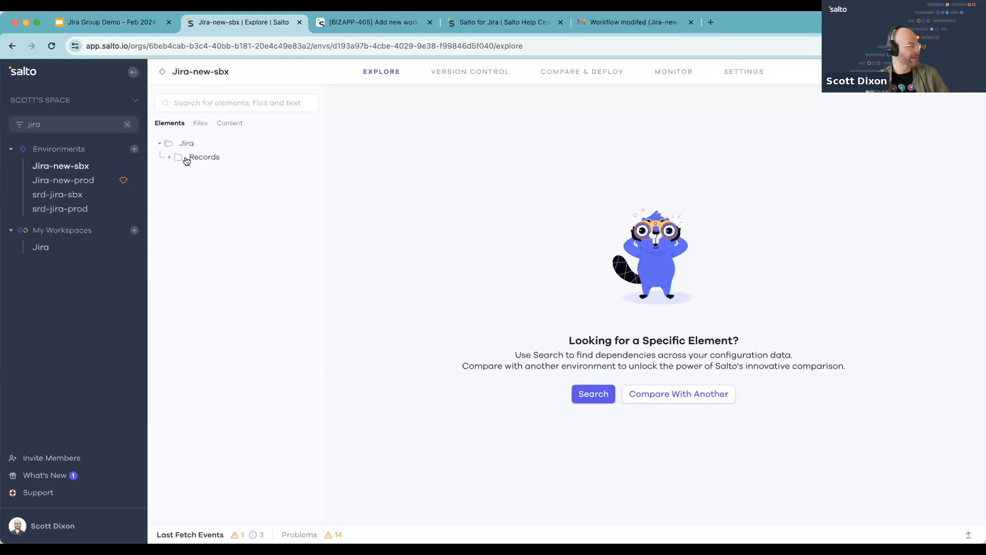
Expand the Records folder to list Jira record types, then scroll to the Workflow folder.
click(169, 156)
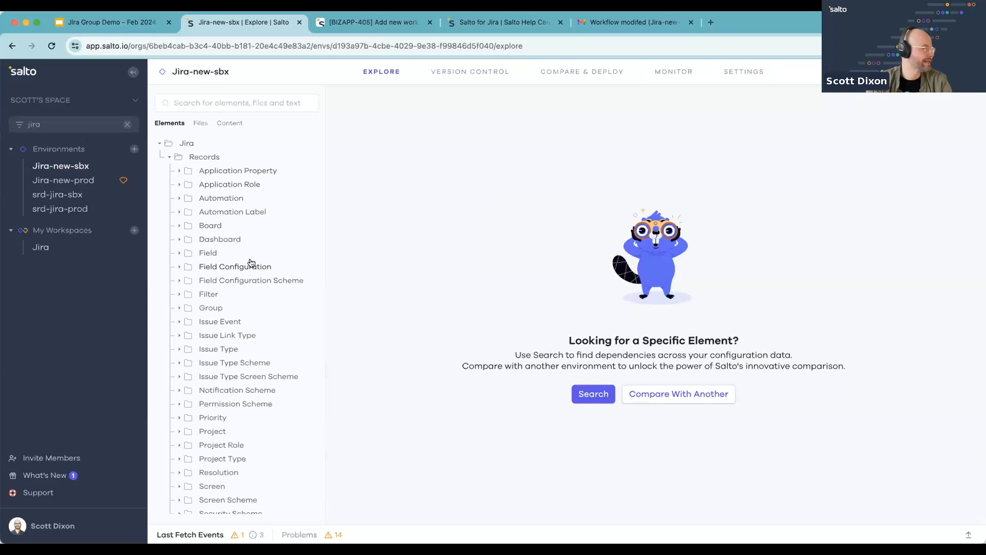
scroll(down, 3)
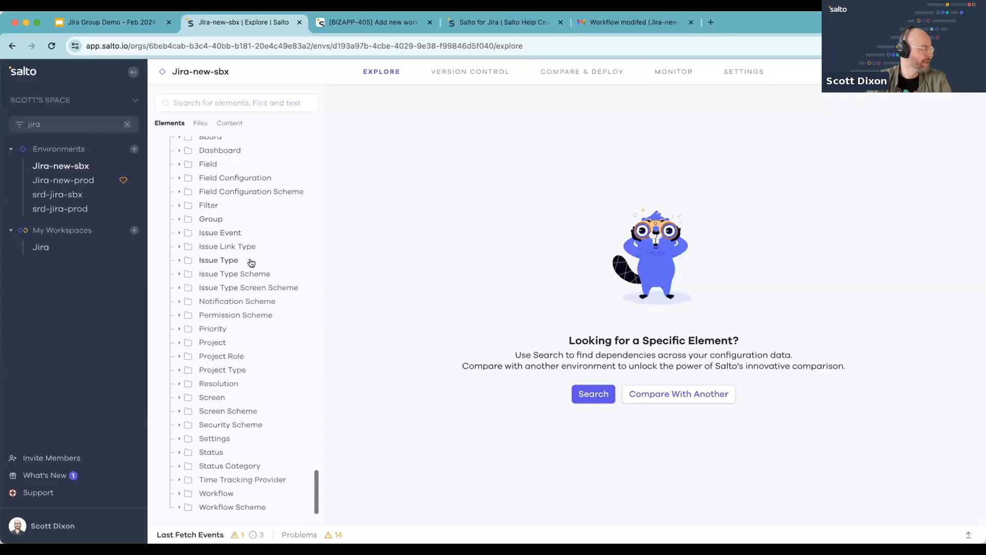
scroll(up, 3)
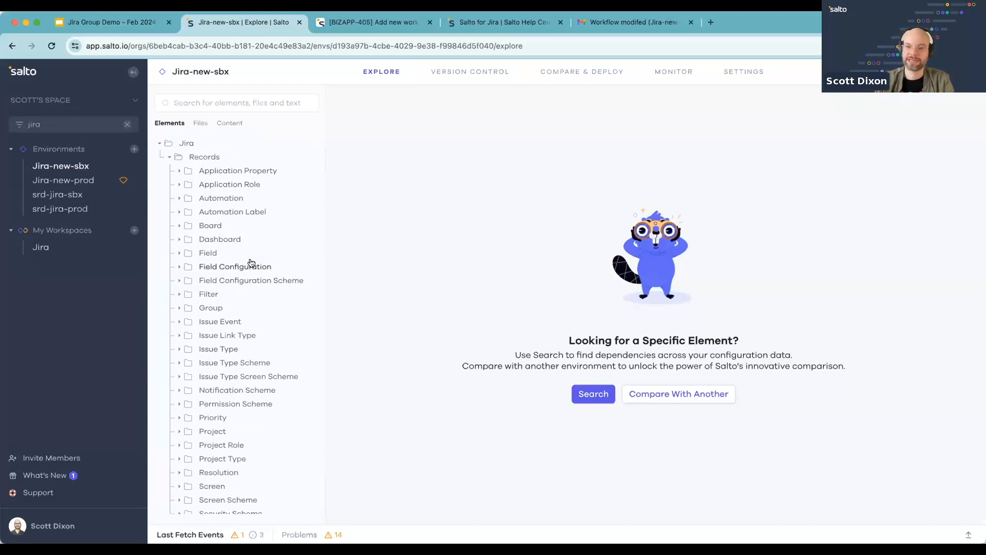
scroll(down, 3)
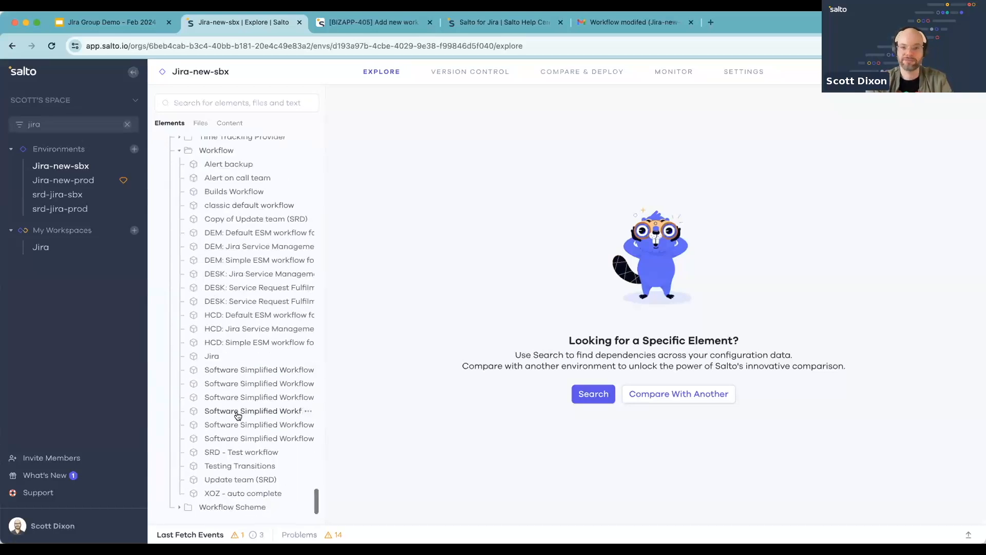
mouse_move(235, 479)
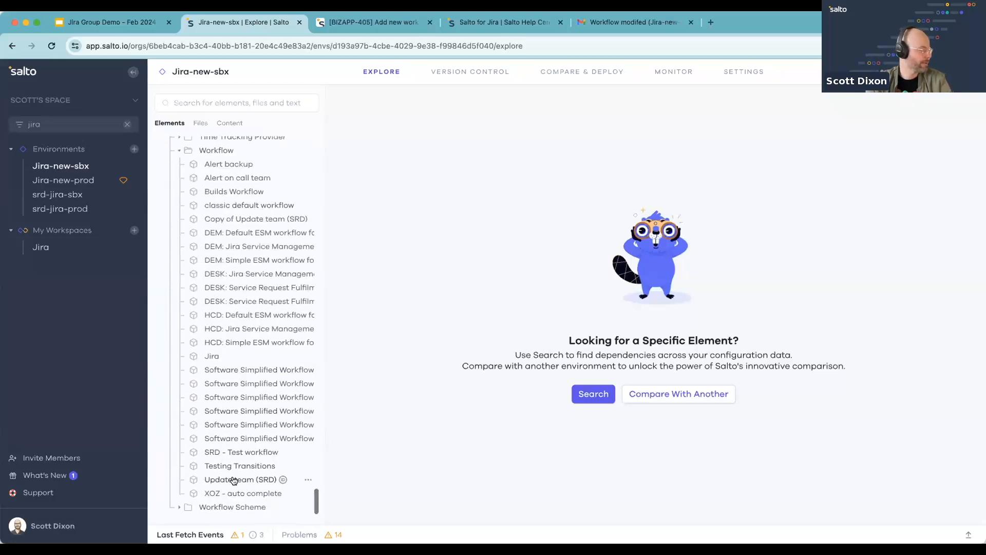
Review the Update team (SRD) workflow's Depends On section and follow its on hold (srd) status.
click(240, 479)
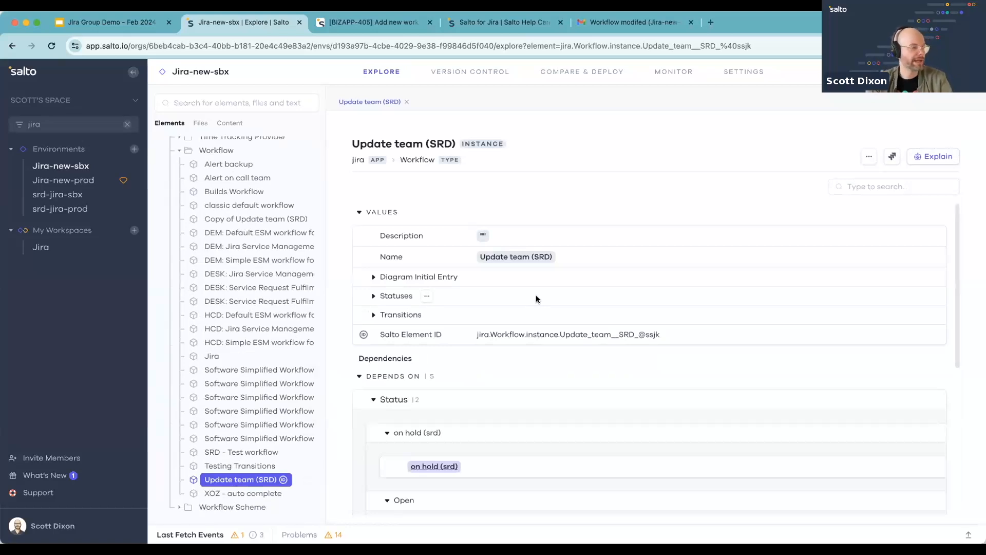
scroll(down, 3)
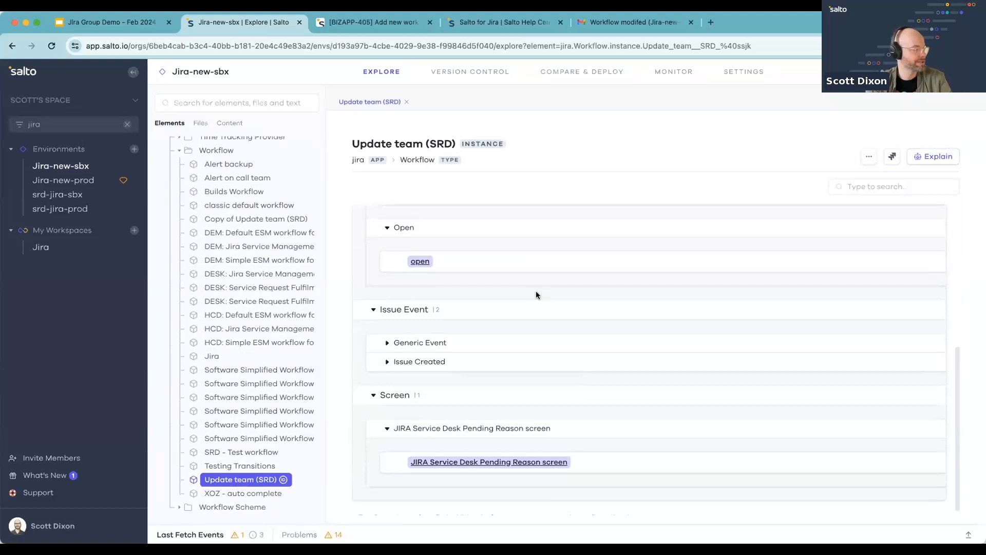
scroll(up, 3)
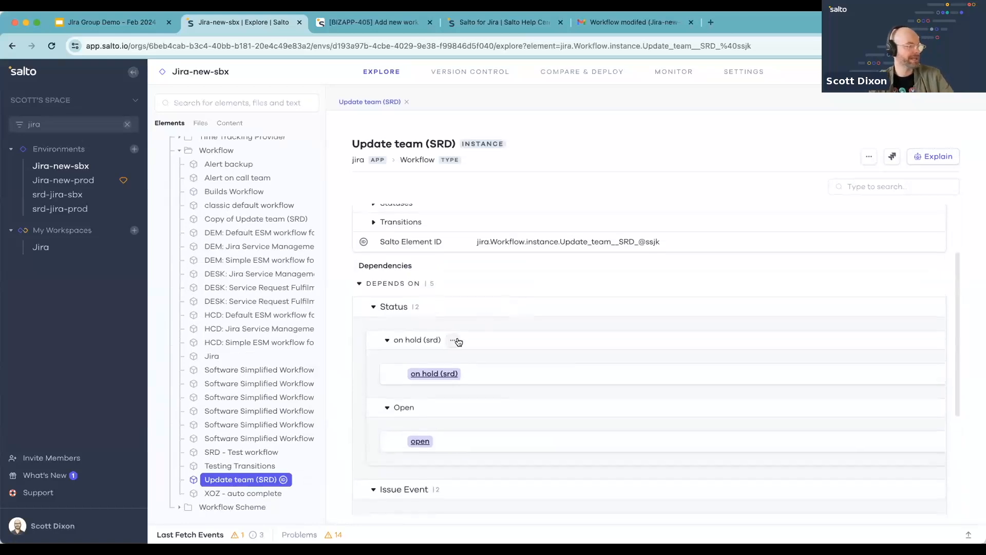
mouse_move(450, 367)
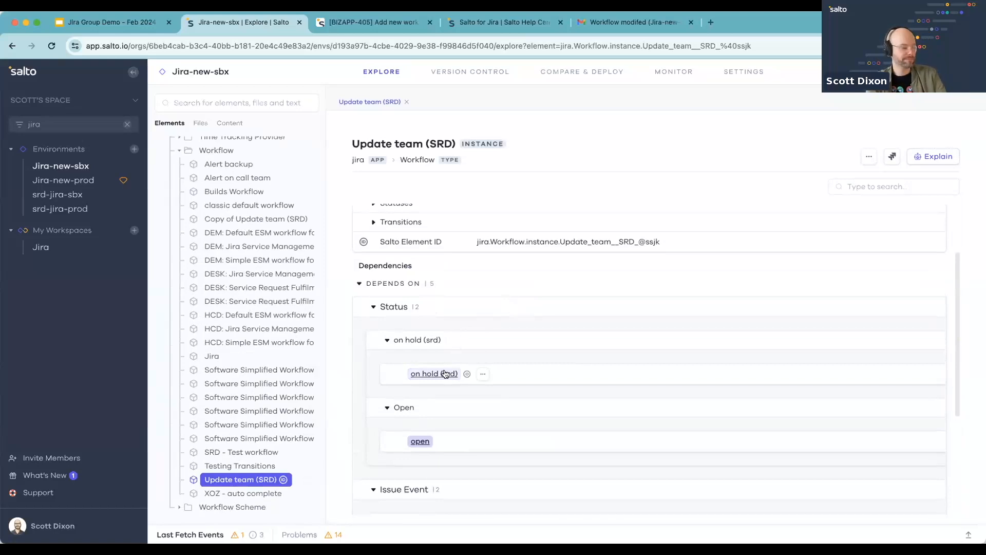
click(433, 372)
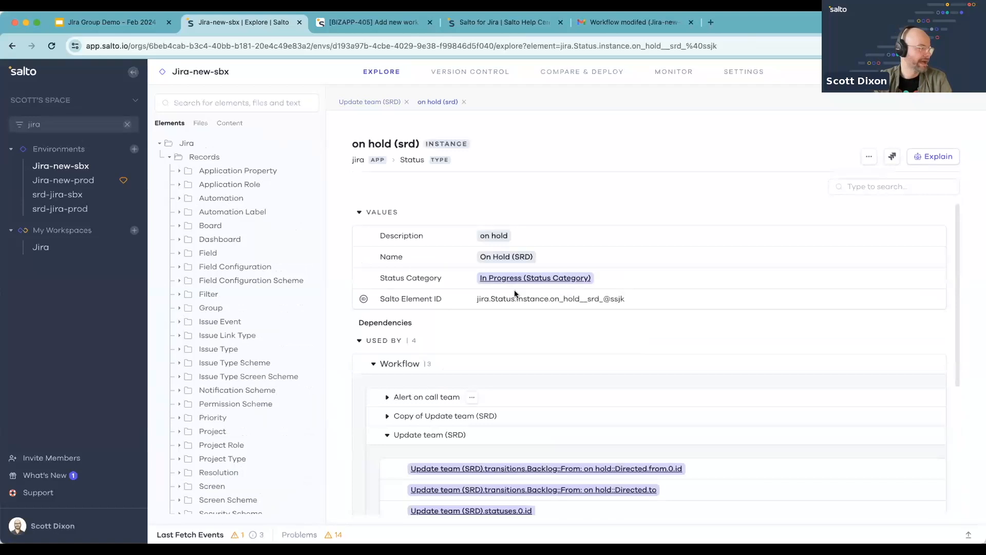
mouse_move(506, 404)
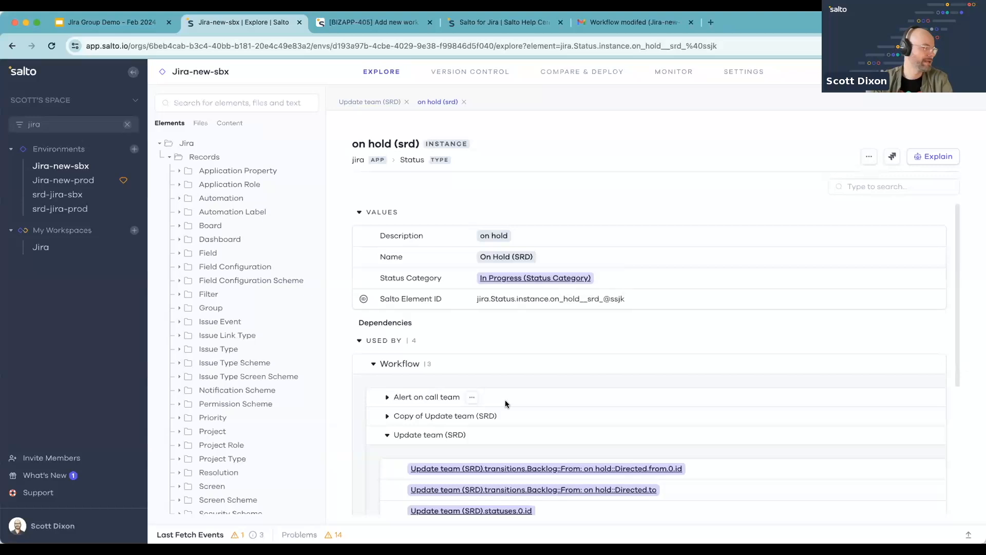
Scroll the on hold (srd) Used By section showing three Update team (SRD) workflow references and the On hold bugs filter.
scroll(down, 3)
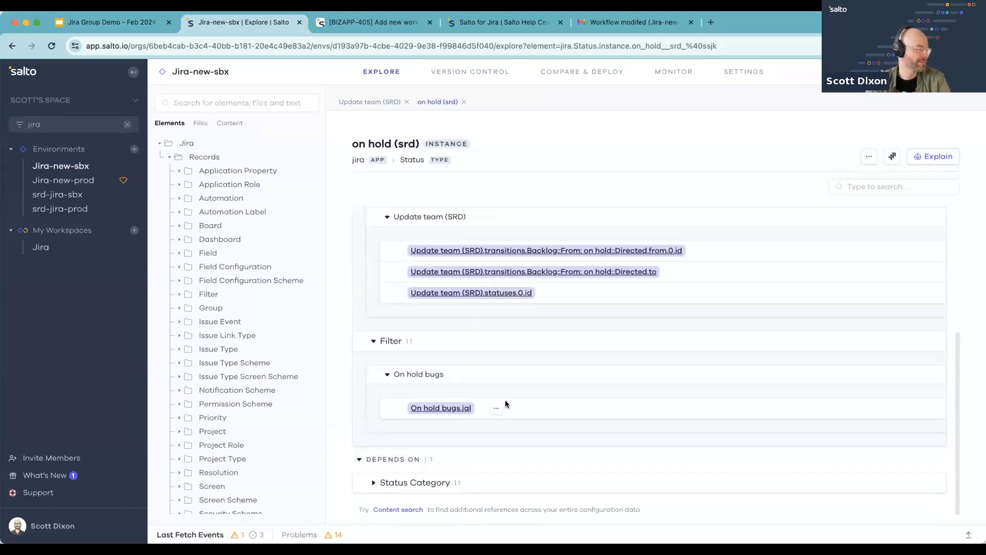
scroll(up, 3)
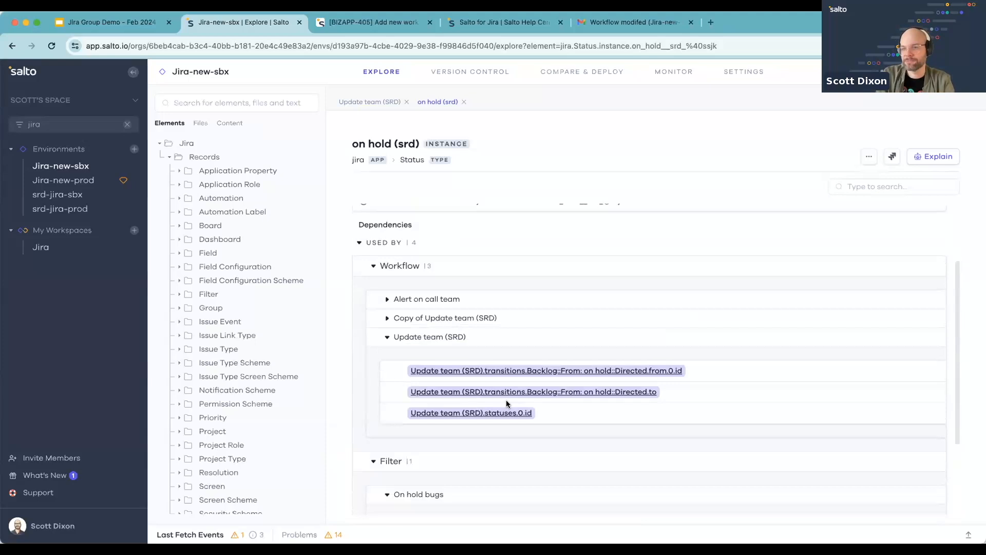
scroll(up, 3)
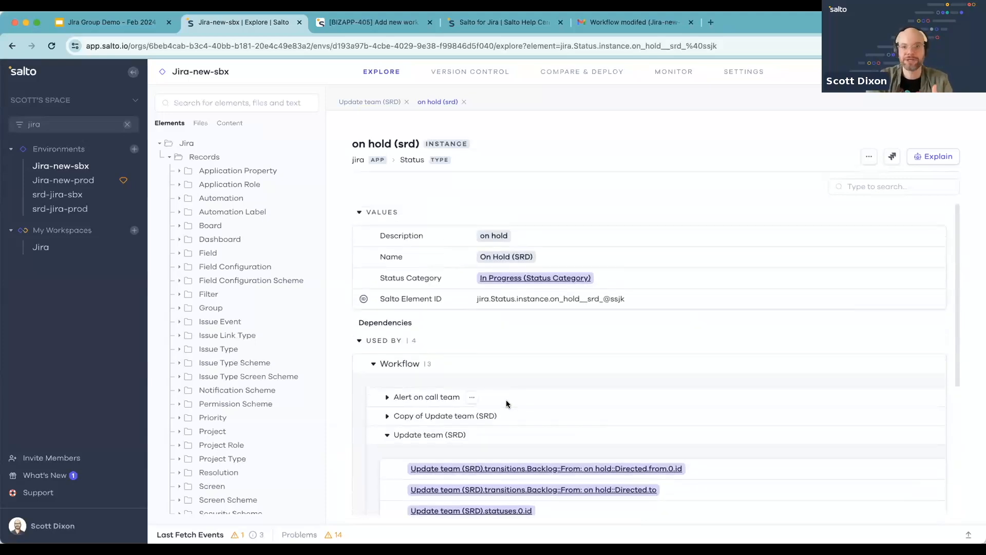
scroll(down, 3)
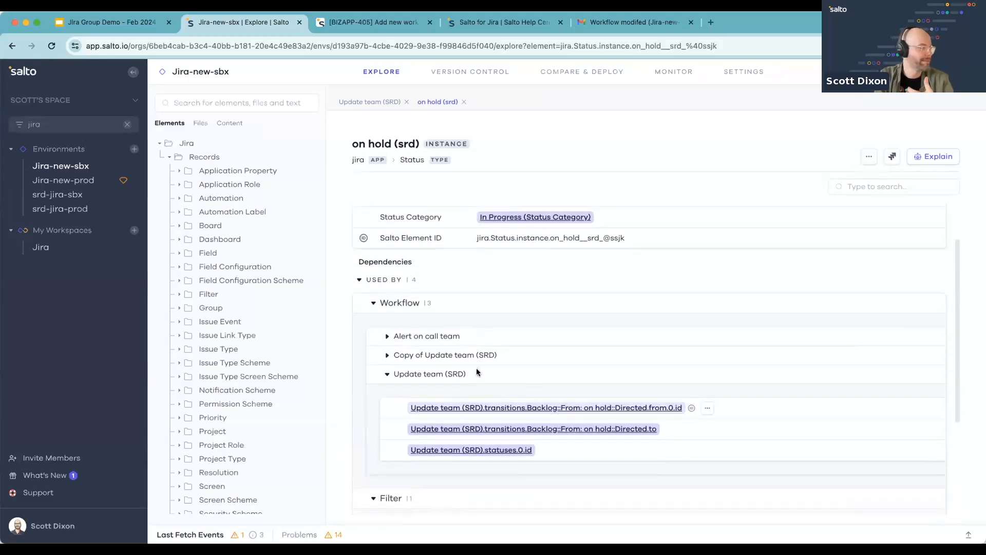